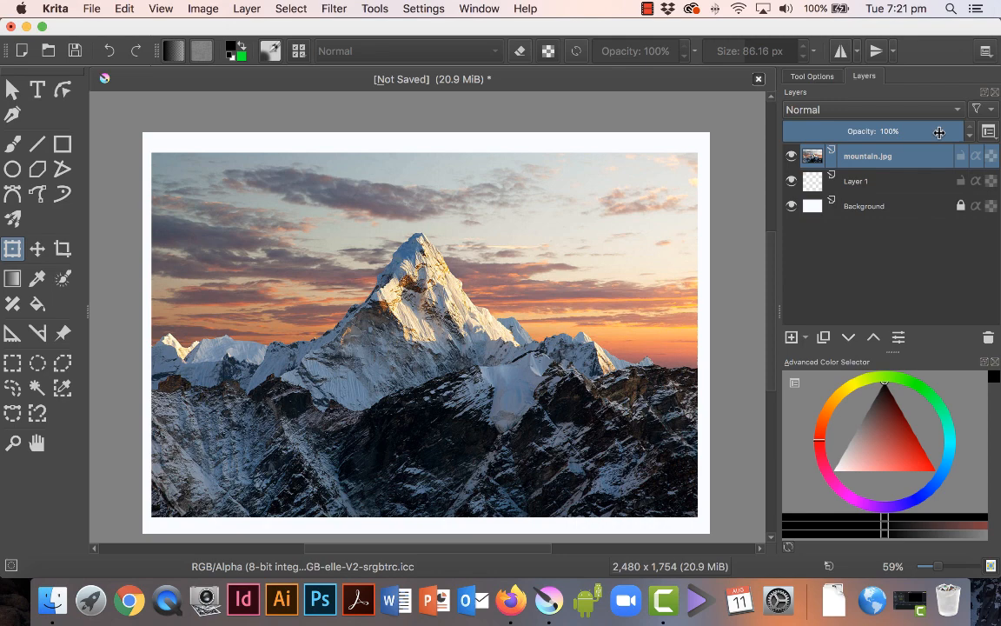
- Fade mountain.jpg to 60% opacity and add a new paint layer above it
{"action": "left_click_drag", "start_coordinate": [939, 132], "coordinate": [869, 131]}
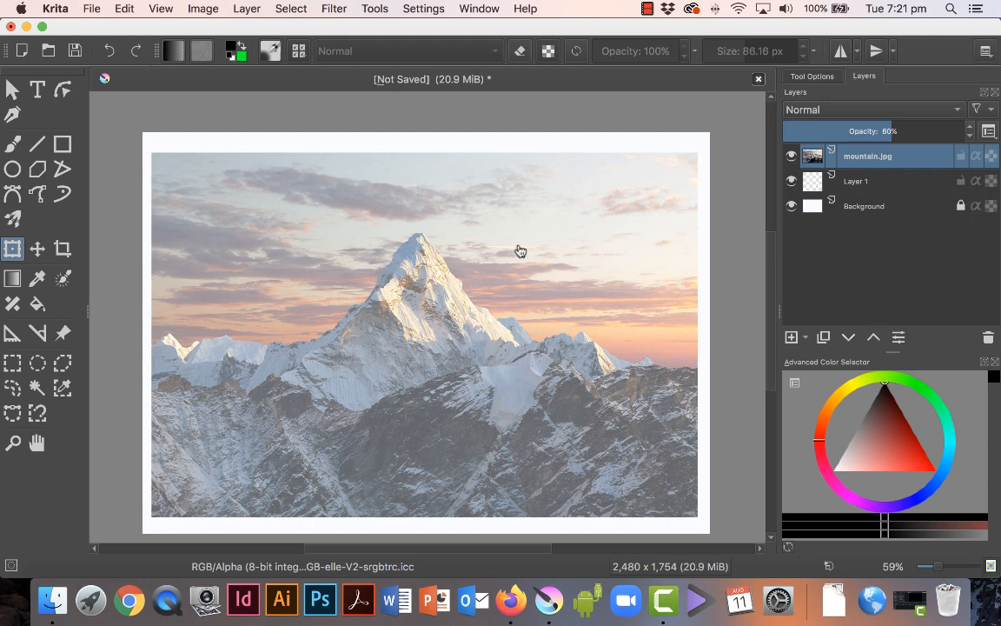
{"action": "left_click", "coordinate": [790, 337]}
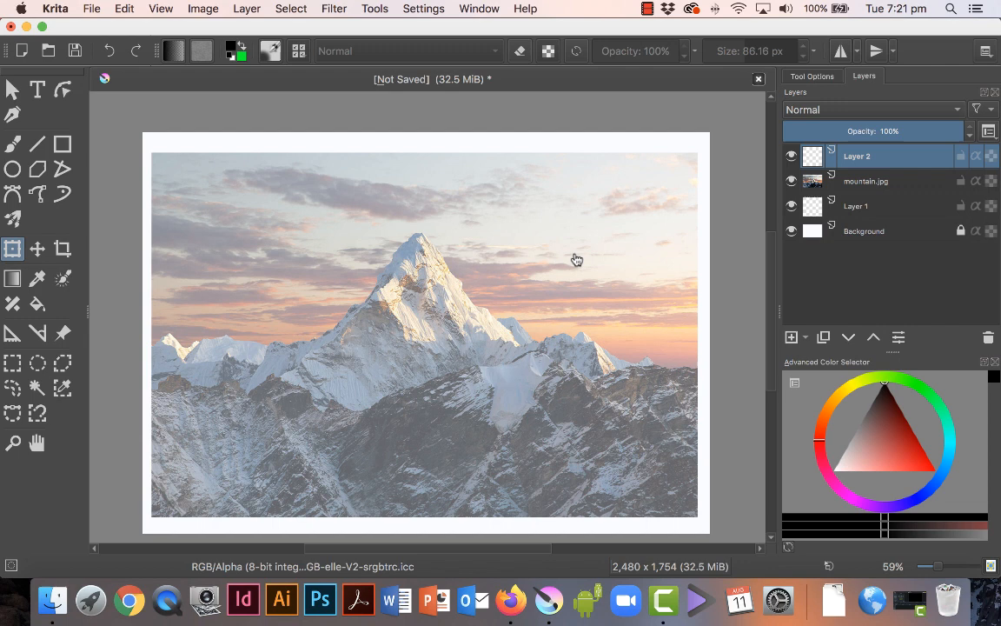
- Switch to the Freehand Brush tool and hide the mountain photo layer
{"action": "left_click", "coordinate": [13, 144]}
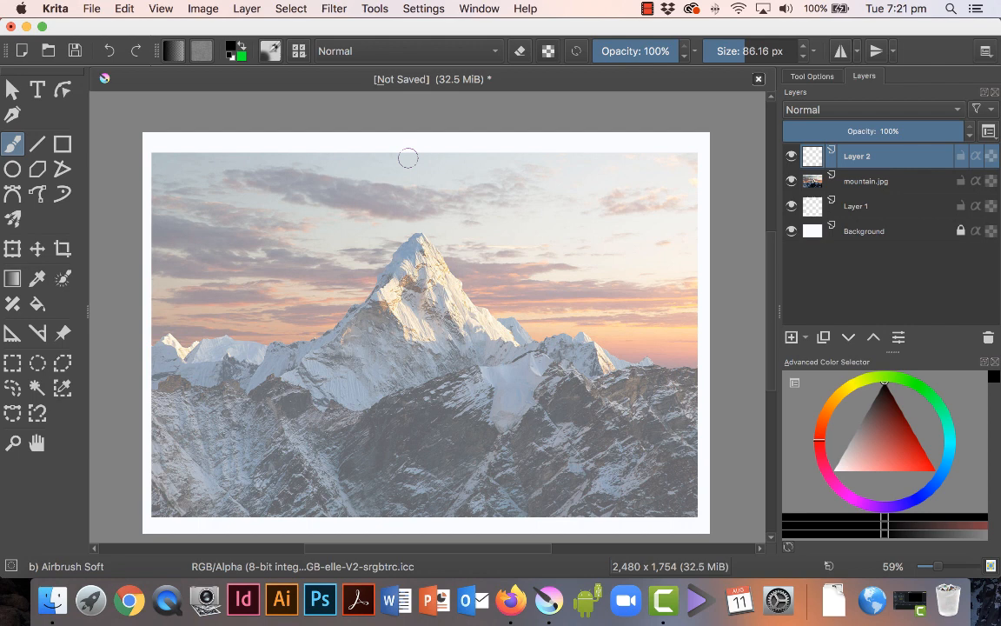
{"action": "left_click", "coordinate": [790, 180]}
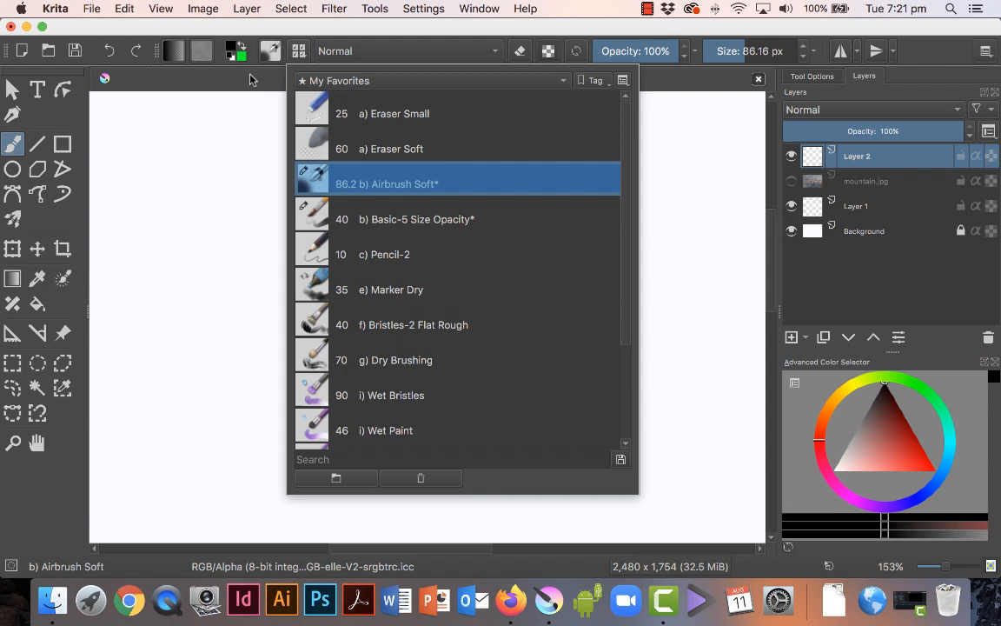
- Paint a soft Airbrush test stroke on Layer 2, then bring up the brush presets
{"action": "left_click_drag", "start_coordinate": [296, 139], "coordinate": [426, 456]}
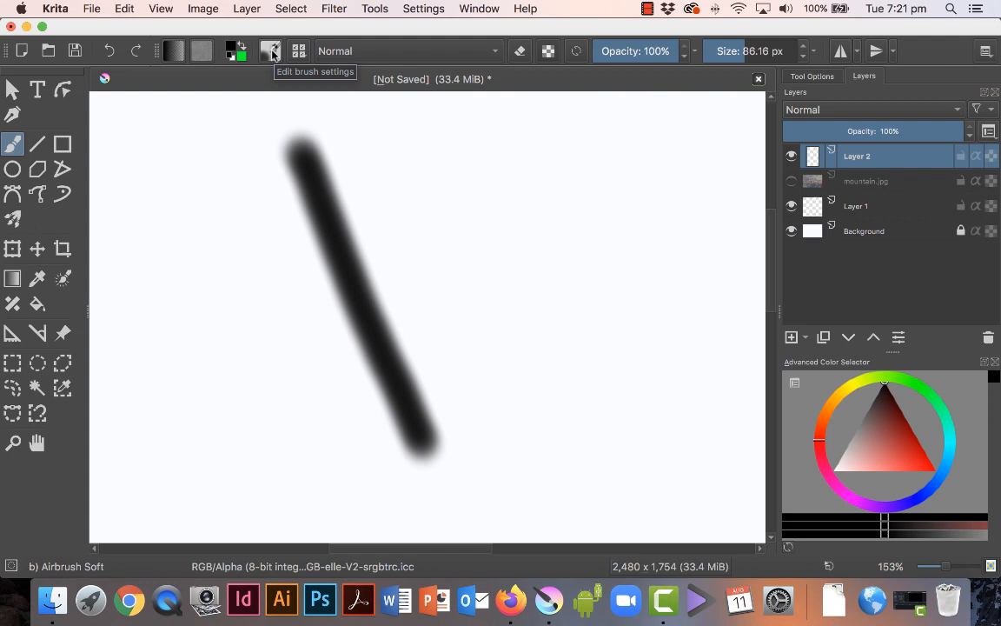
{"action": "left_click", "coordinate": [270, 51]}
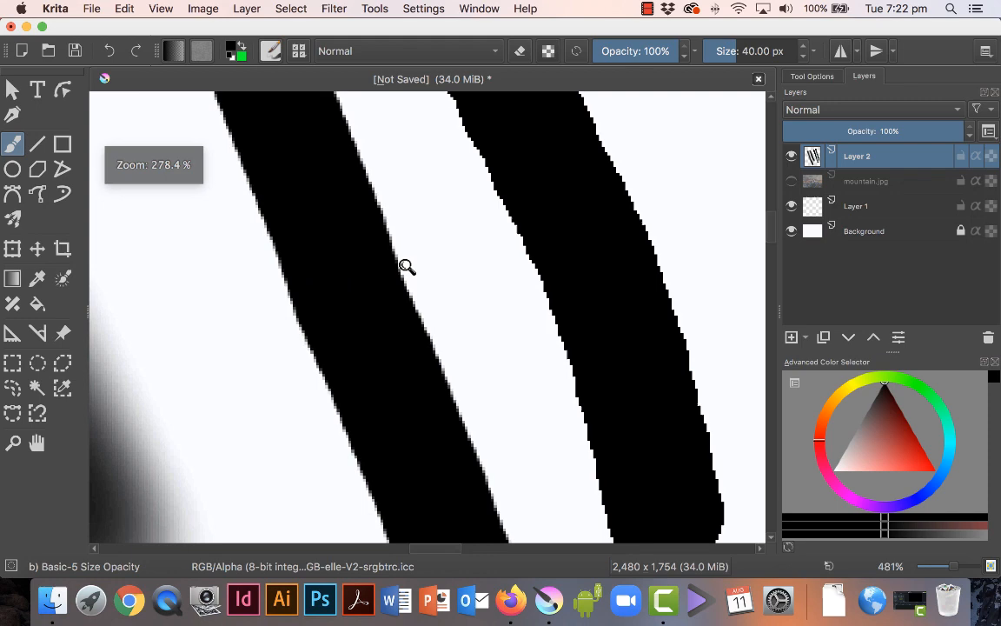
- Zoom in to inspect the hard edges of the Basic-5 test strokes
{"action": "left_click", "coordinate": [298, 51]}
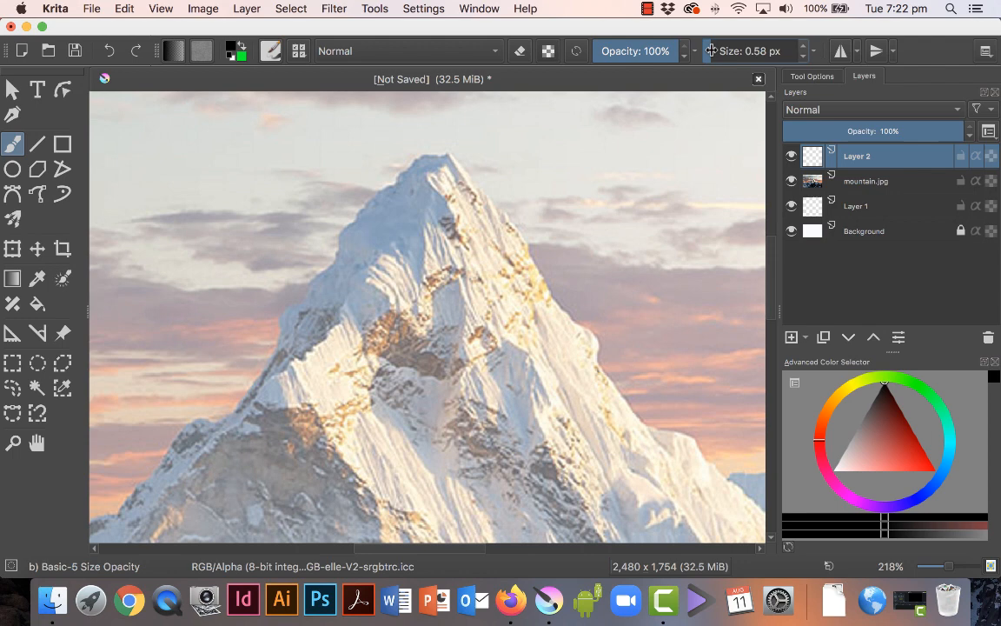
- Resize the brush to about 9 px for tracing the peak
{"action": "left_click_drag", "start_coordinate": [474, 157], "coordinate": [513, 187]}
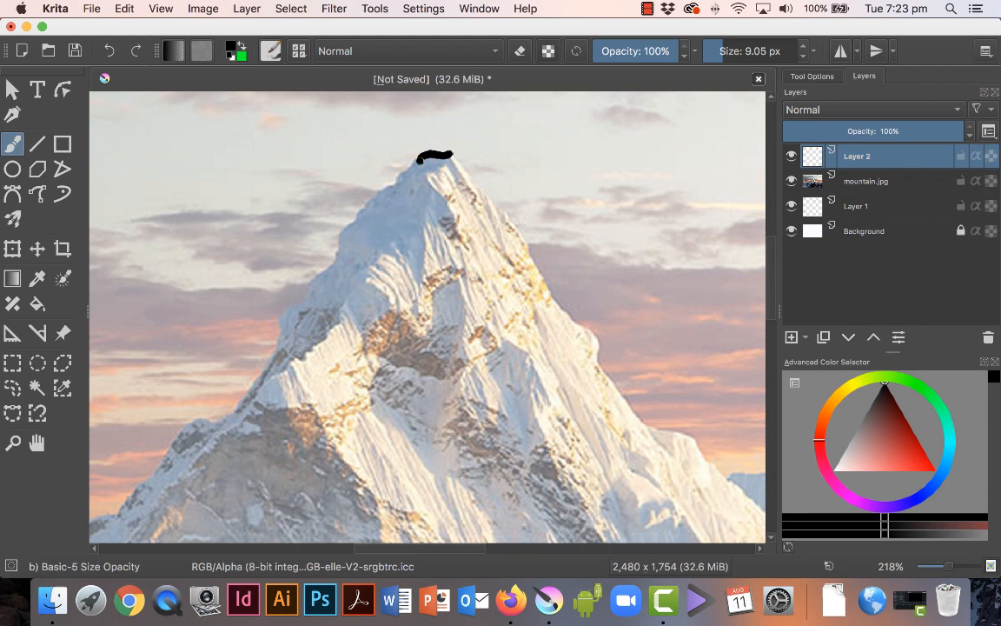
- Trace the left and right ridges from the summit in black, then thin the brush under 3 px
{"action": "left_click_drag", "start_coordinate": [435, 161], "coordinate": [313, 276]}
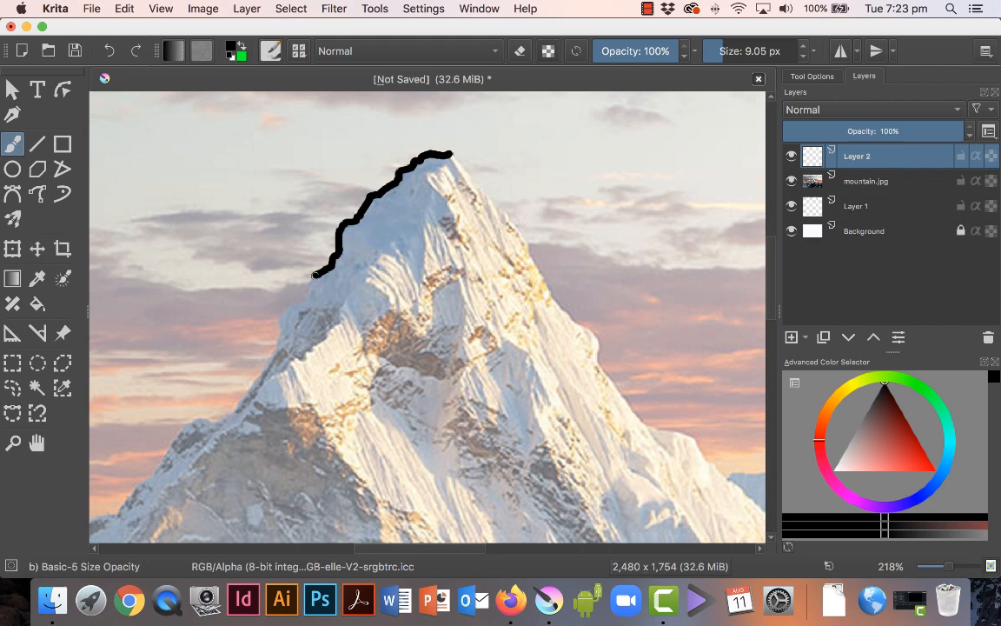
{"action": "left_click_drag", "start_coordinate": [312, 277], "coordinate": [218, 418]}
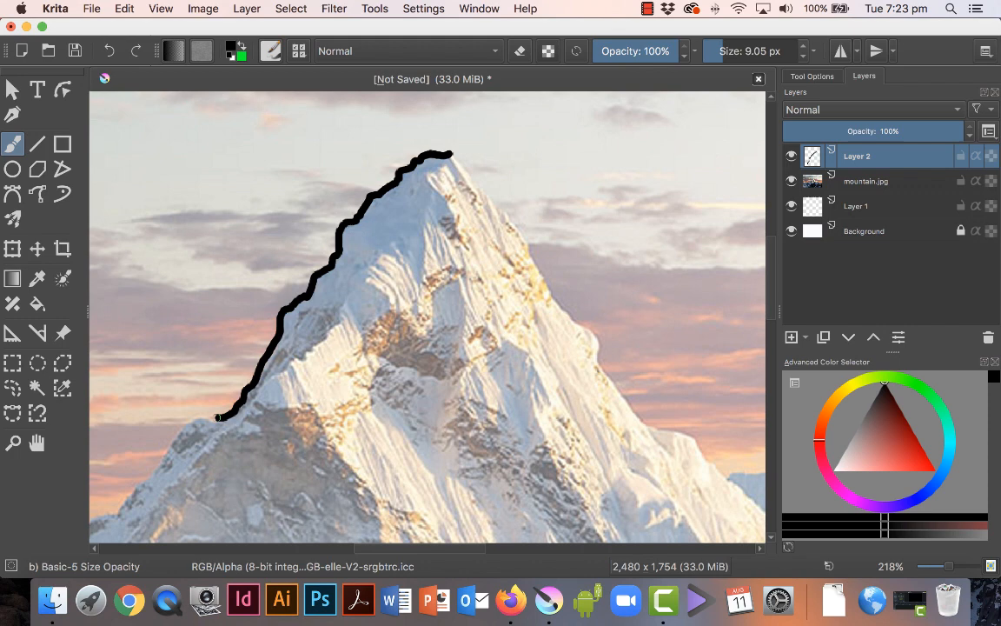
{"action": "left_click_drag", "start_coordinate": [452, 156], "coordinate": [596, 337]}
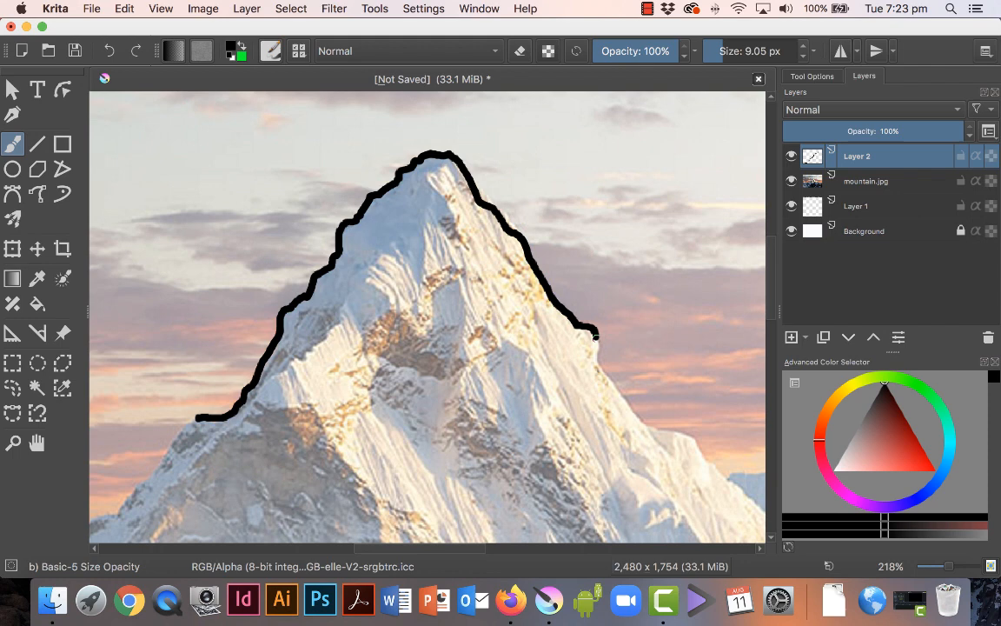
{"action": "left_click_drag", "start_coordinate": [595, 335], "coordinate": [704, 456]}
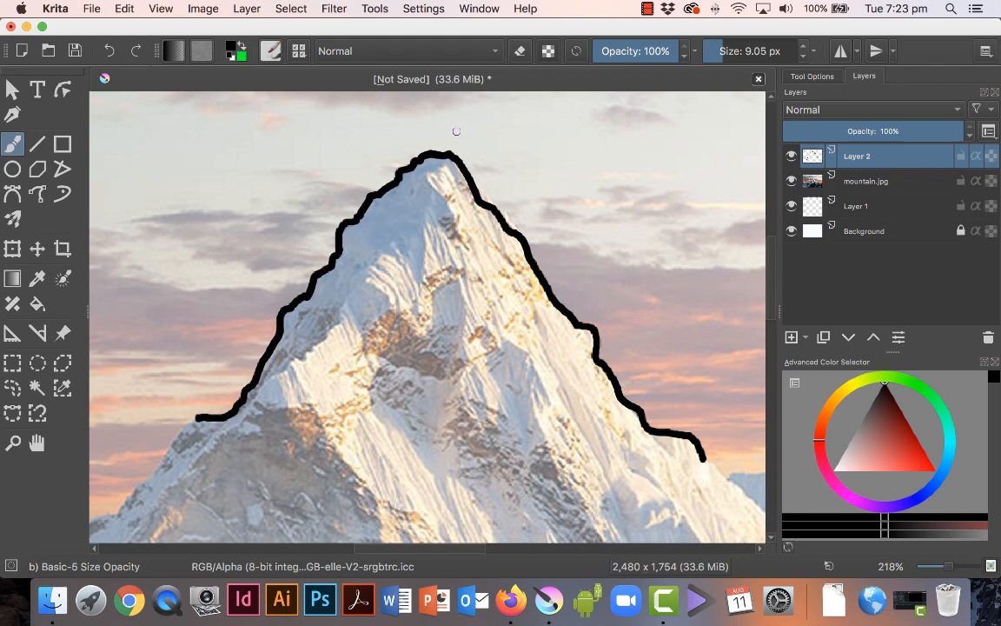
{"action": "left_click_drag", "start_coordinate": [444, 161], "coordinate": [434, 191]}
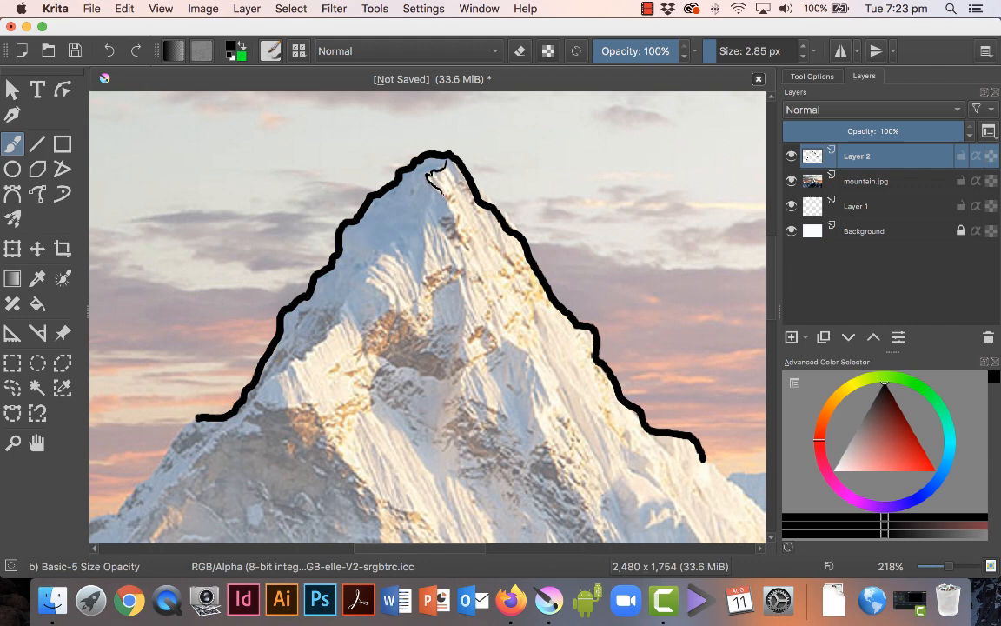
- Trace the inner snow ridges below the summit with thin black lines
{"action": "left_click_drag", "start_coordinate": [426, 182], "coordinate": [400, 278]}
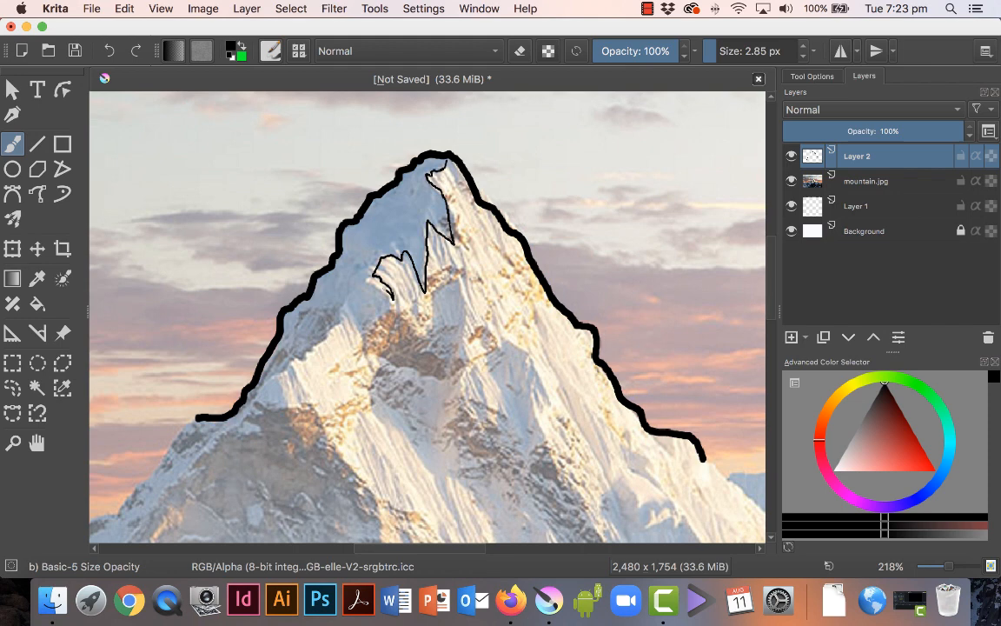